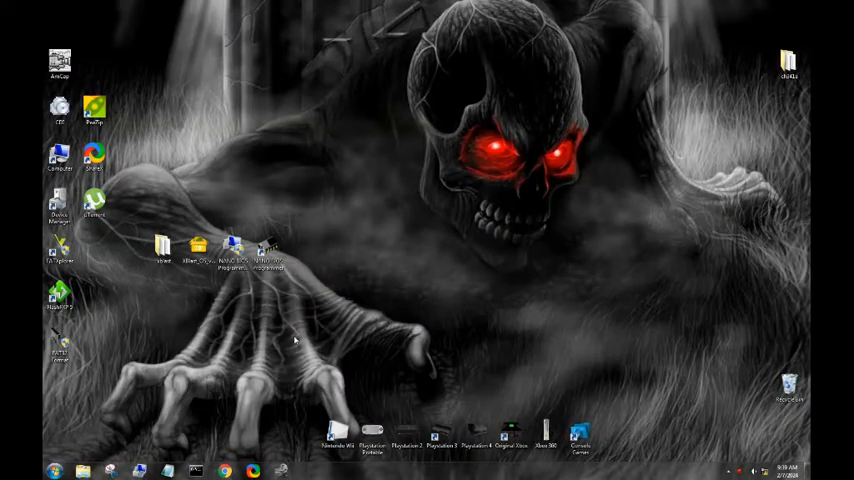
Run the NANO BIOS Programmer V1.1 installer through to the Completing page
{"action": "left_click", "coordinate": [162, 248]}
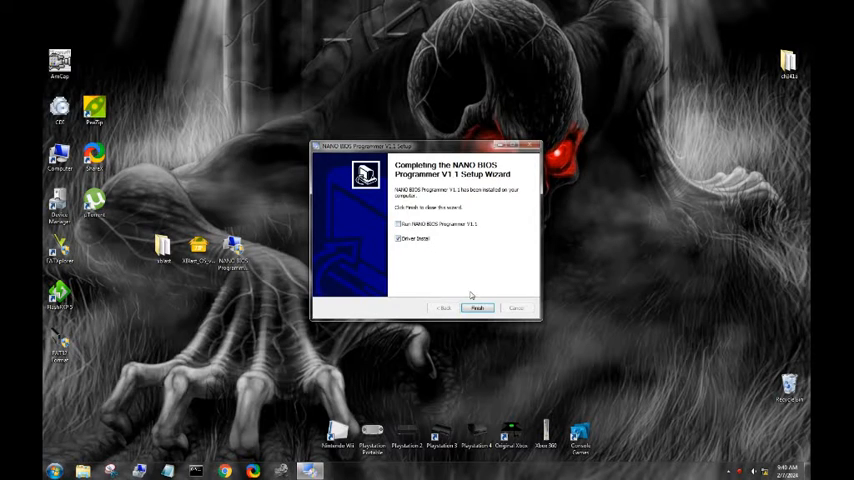
{"action": "left_click", "coordinate": [477, 307]}
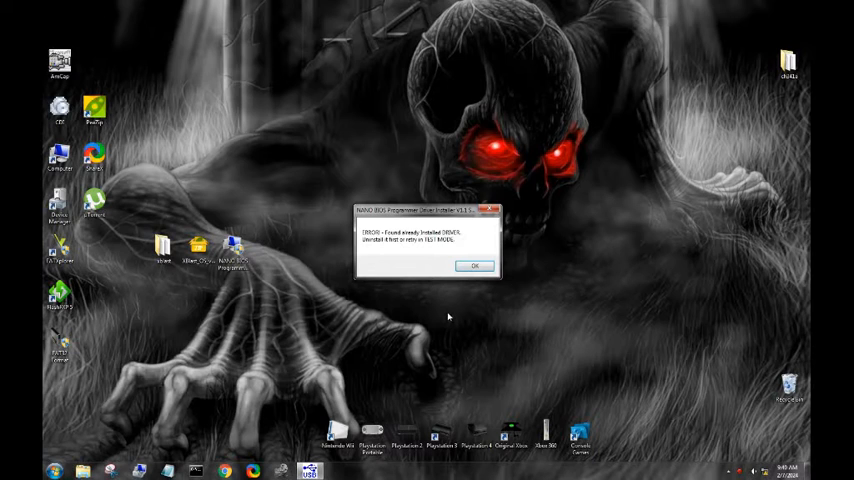
Dismiss the 'driver already installed' error after finishing setup
{"action": "left_click", "coordinate": [475, 266]}
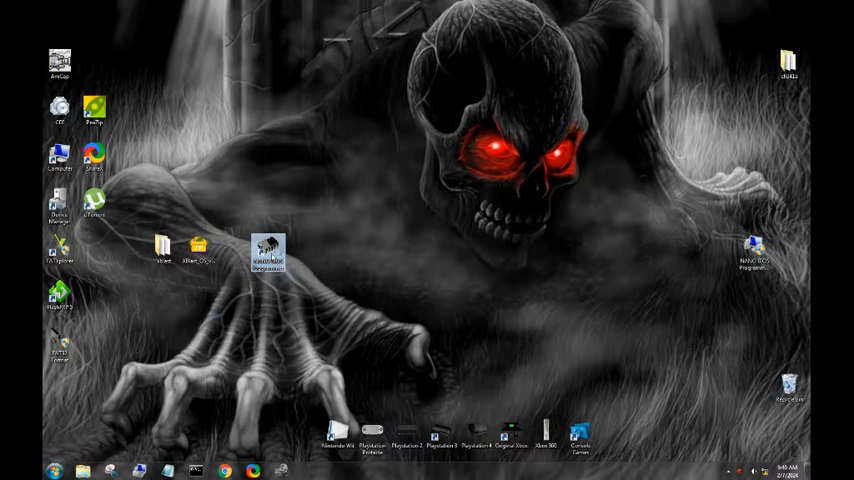
Read the SST chip and save the BIOS backup as 'dddd' on the Desktop
{"action": "double_click", "coordinate": [268, 253]}
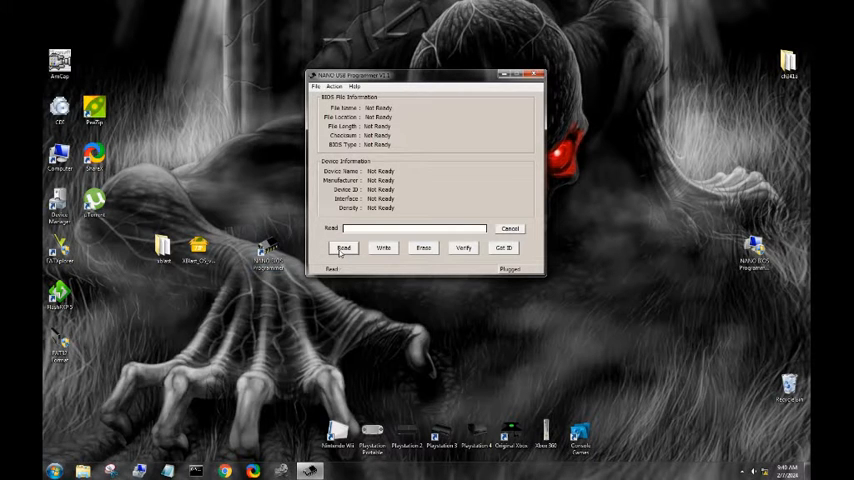
{"action": "left_click", "coordinate": [343, 247]}
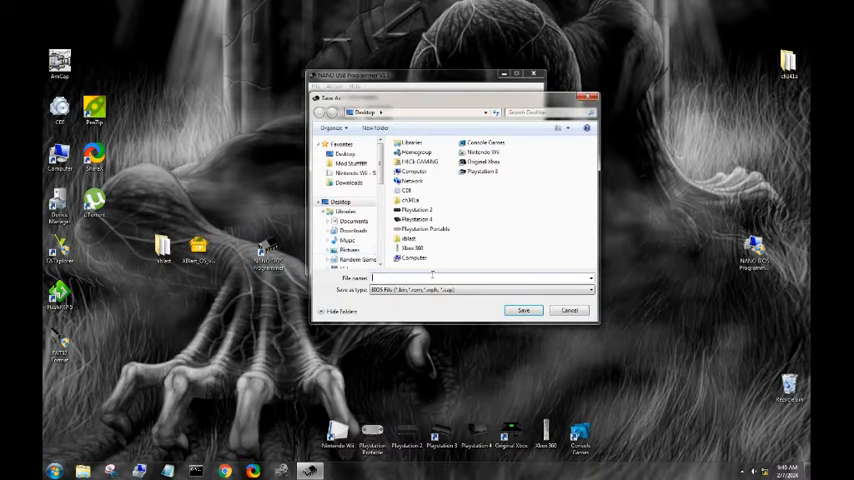
{"action": "type", "text": "dddd"}
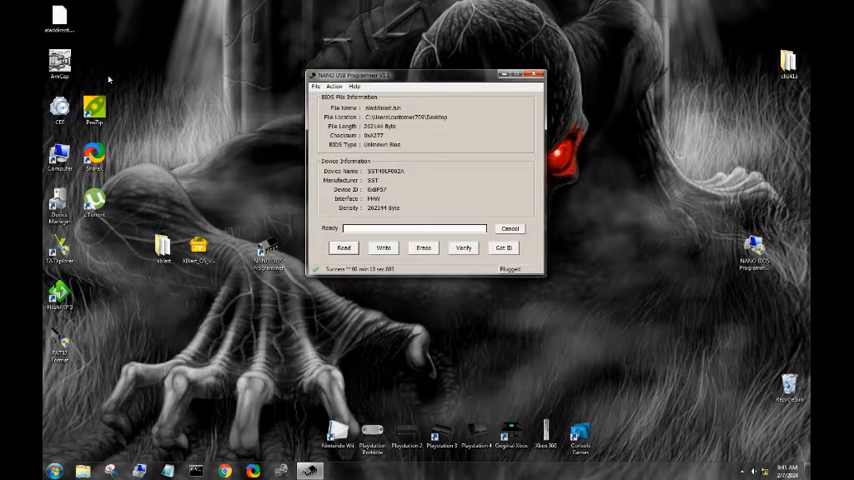
Erase the BIOS chip, confirming with Yes, and open the xblast file picker
{"action": "right_click", "coordinate": [160, 210]}
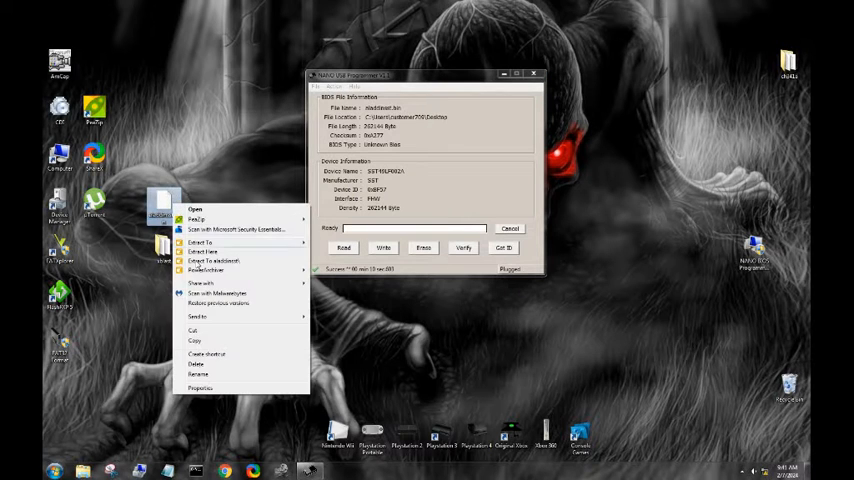
{"action": "left_click", "coordinate": [200, 388]}
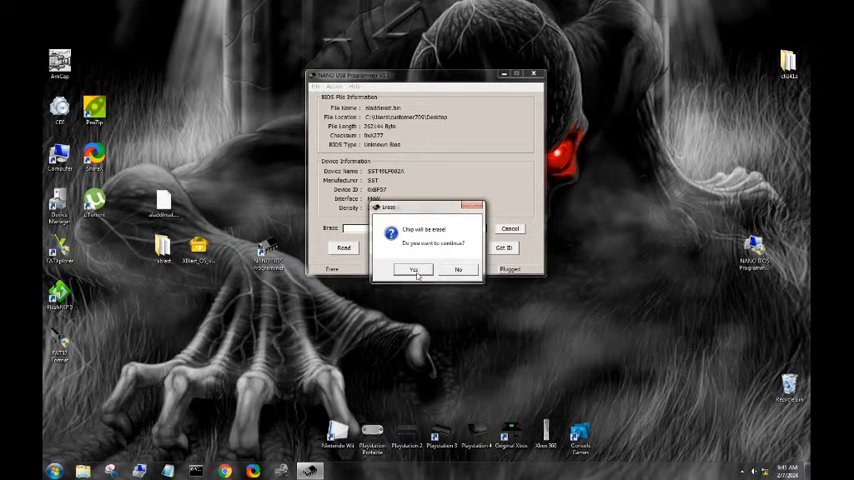
{"action": "left_click", "coordinate": [412, 269]}
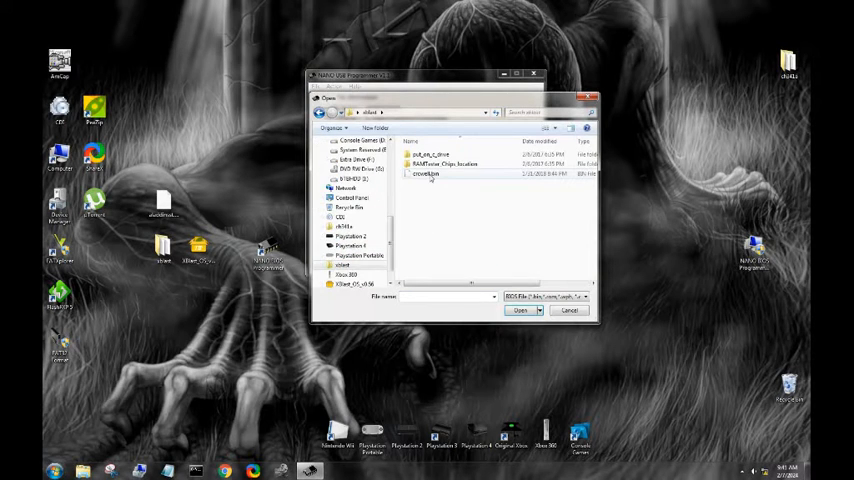
Load cromwell.bin from xblast and confirm overwriting the chip with it
{"action": "left_click", "coordinate": [425, 173]}
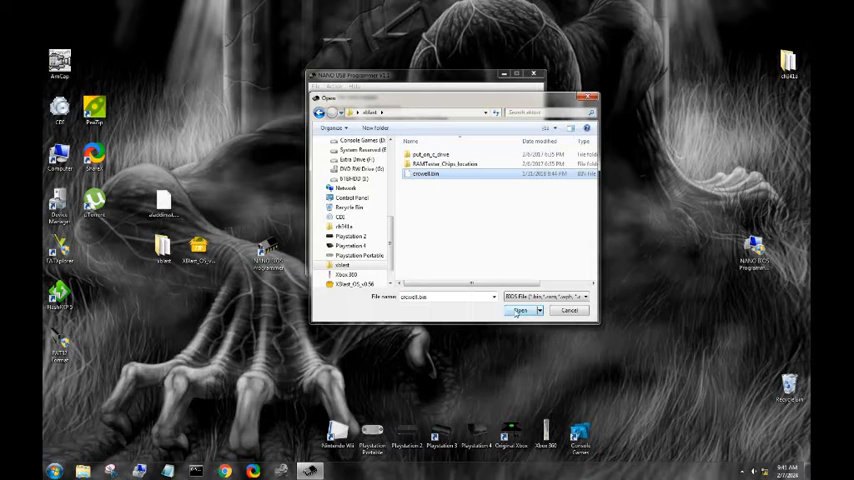
{"action": "left_click", "coordinate": [520, 310]}
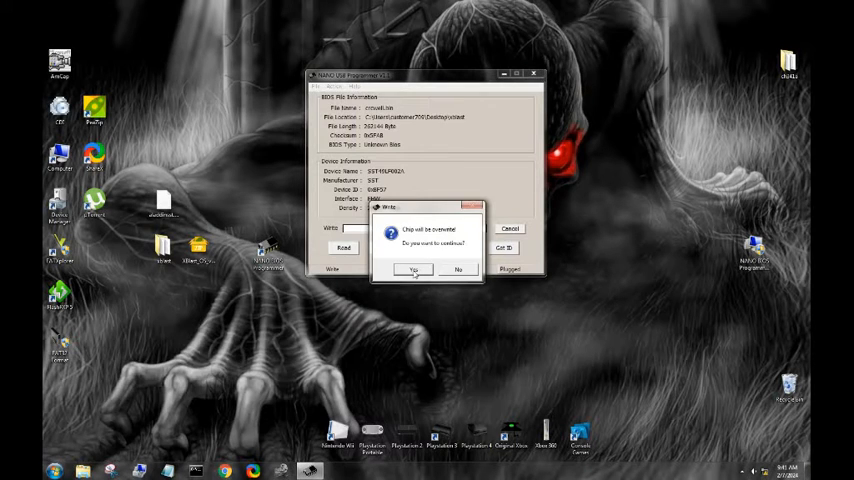
{"action": "left_click", "coordinate": [413, 268]}
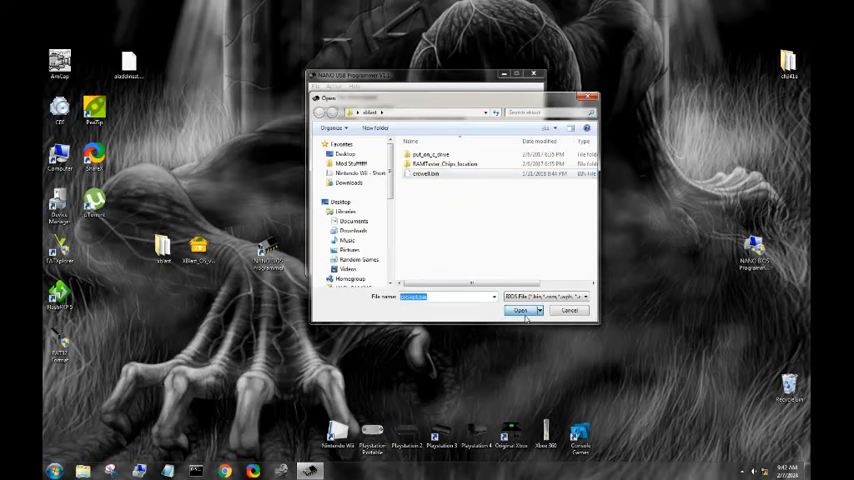
Verify the chip against cromwell.bin until the Success status appears
{"action": "left_click", "coordinate": [520, 310]}
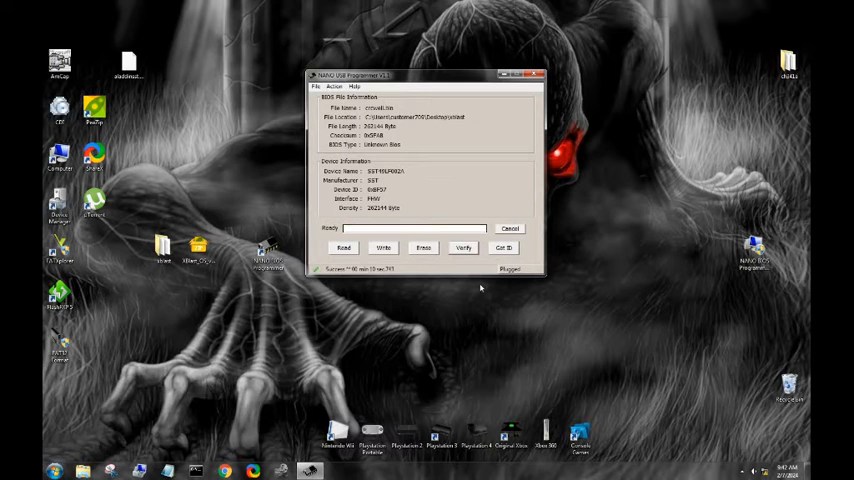
{"action": "mouse_move", "coordinate": [469, 291]}
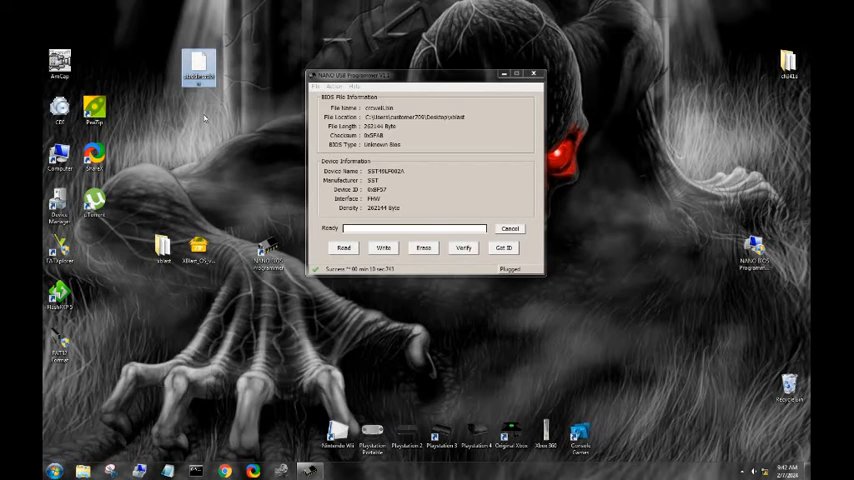
{"action": "mouse_move", "coordinate": [228, 165]}
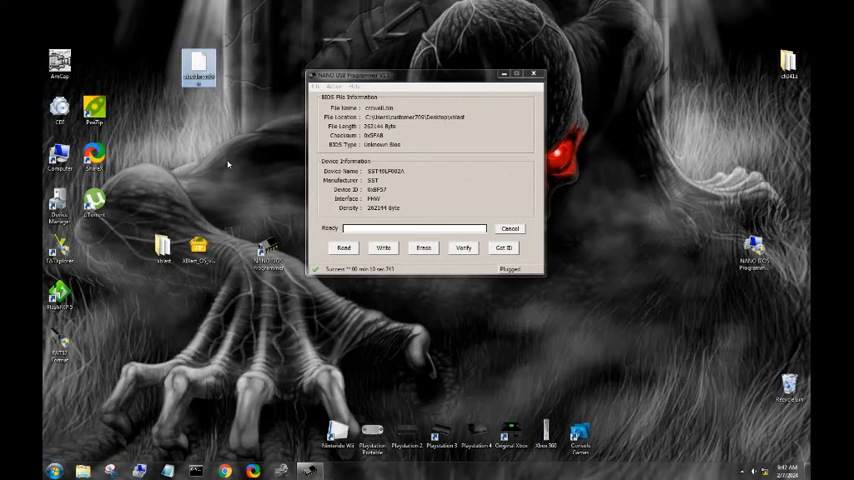
{"action": "mouse_move", "coordinate": [244, 172]}
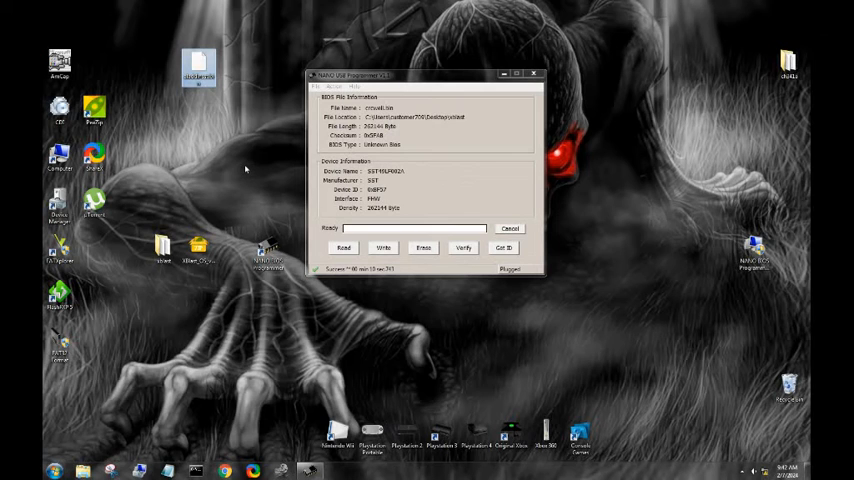
{"action": "mouse_move", "coordinate": [256, 186]}
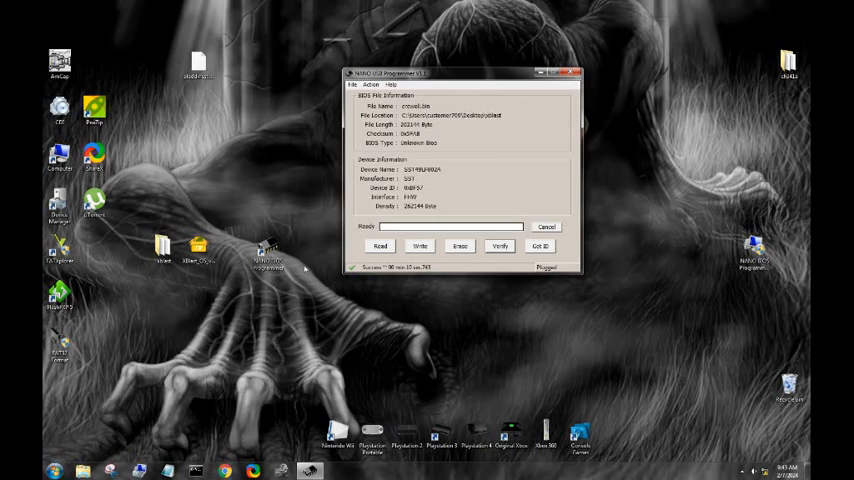
{"action": "left_click", "coordinate": [267, 252]}
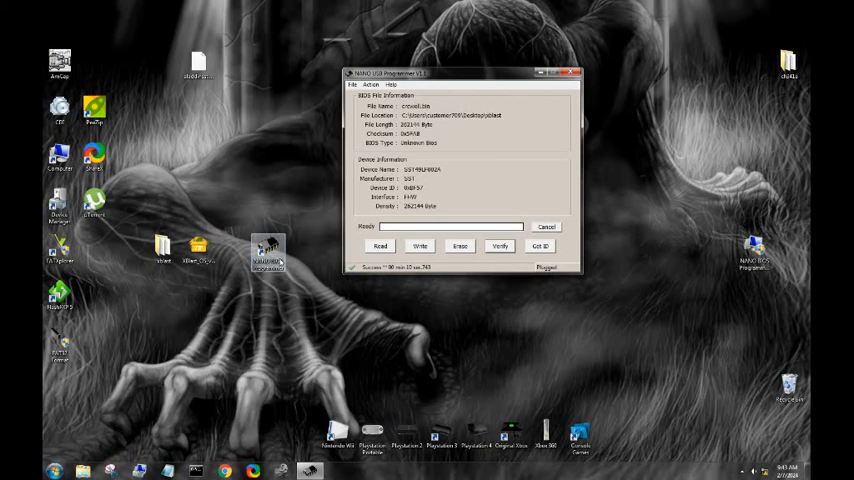